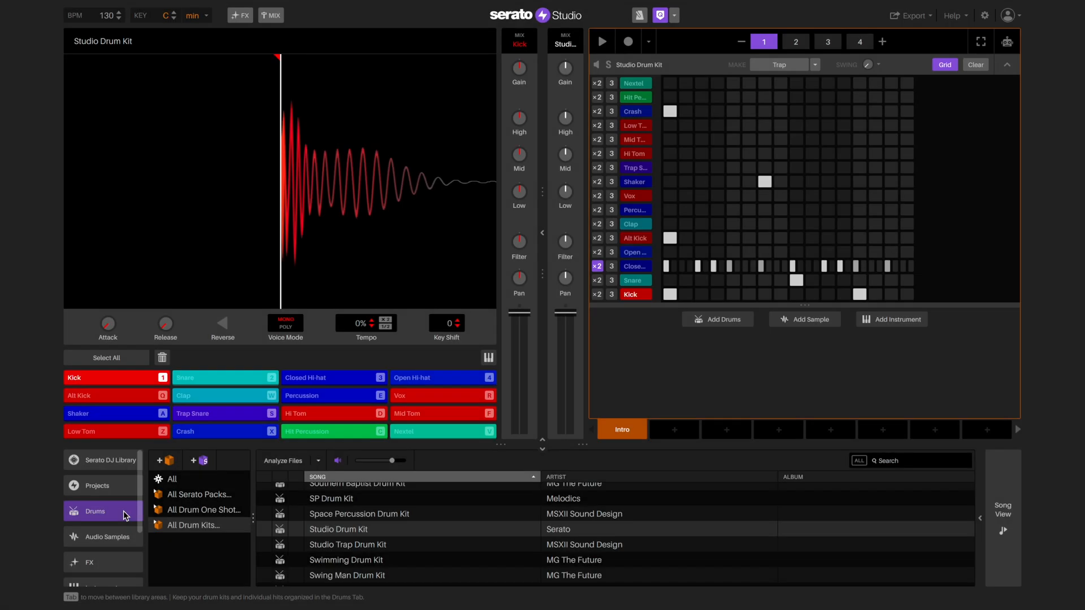
- Browse Audio Samples and load the Italy Soul sample loop onto a new deck
{"action": "left_click", "coordinate": [104, 536]}
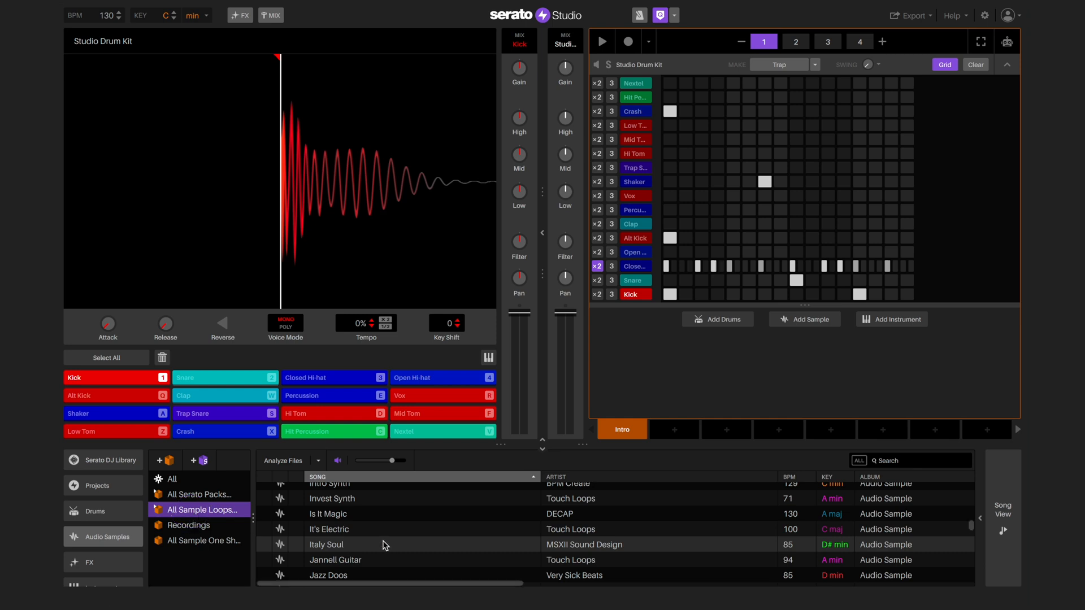
{"action": "left_click", "coordinate": [380, 545]}
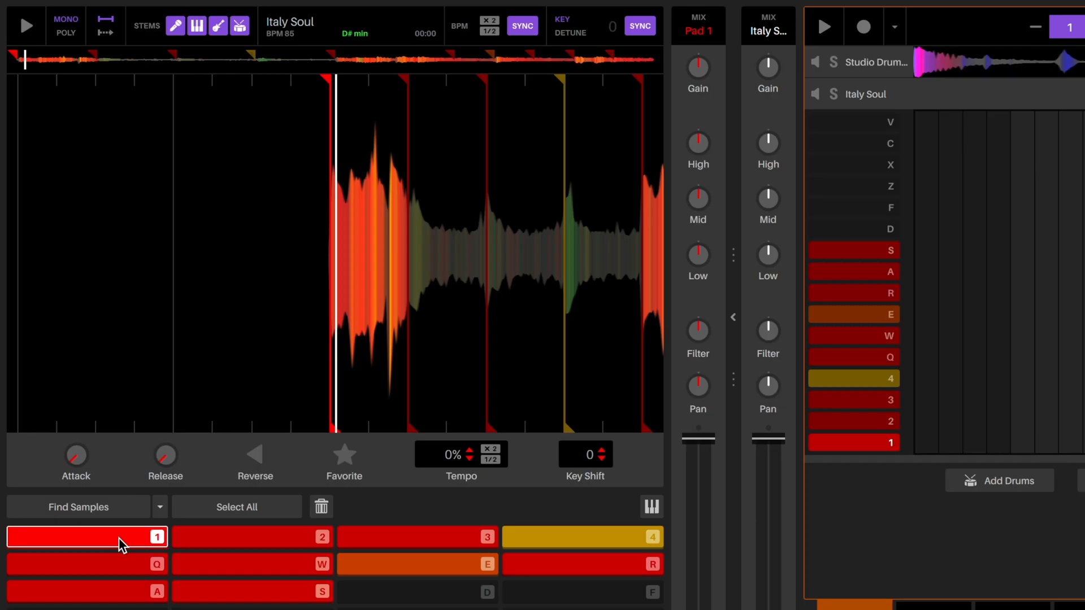
- Preview Italy Soul pads 2 and 1, then favourite pad 1
{"action": "left_click", "coordinate": [251, 539]}
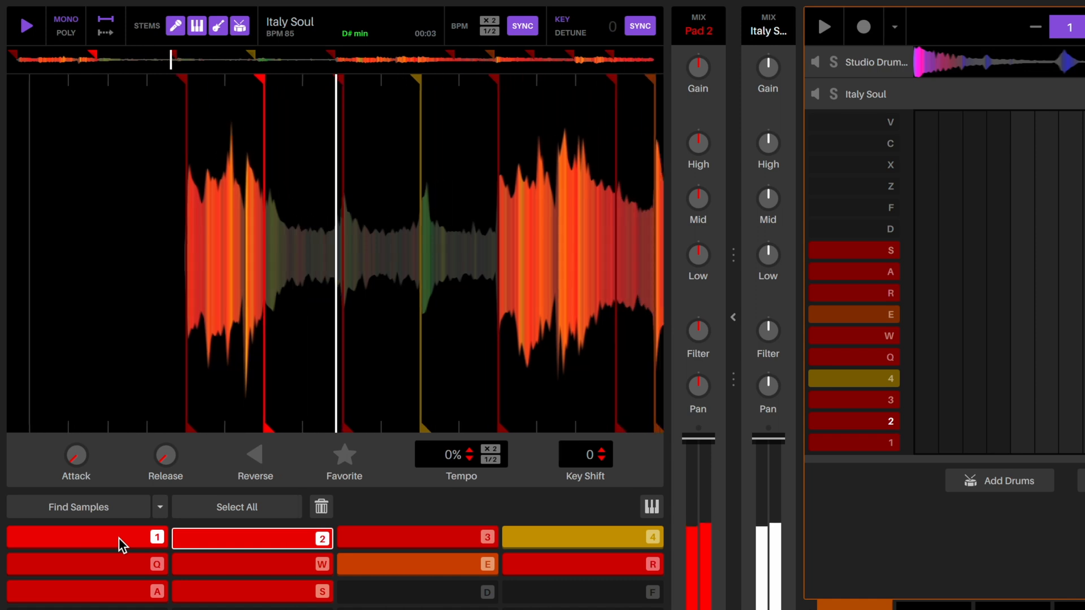
{"action": "left_click", "coordinate": [86, 538]}
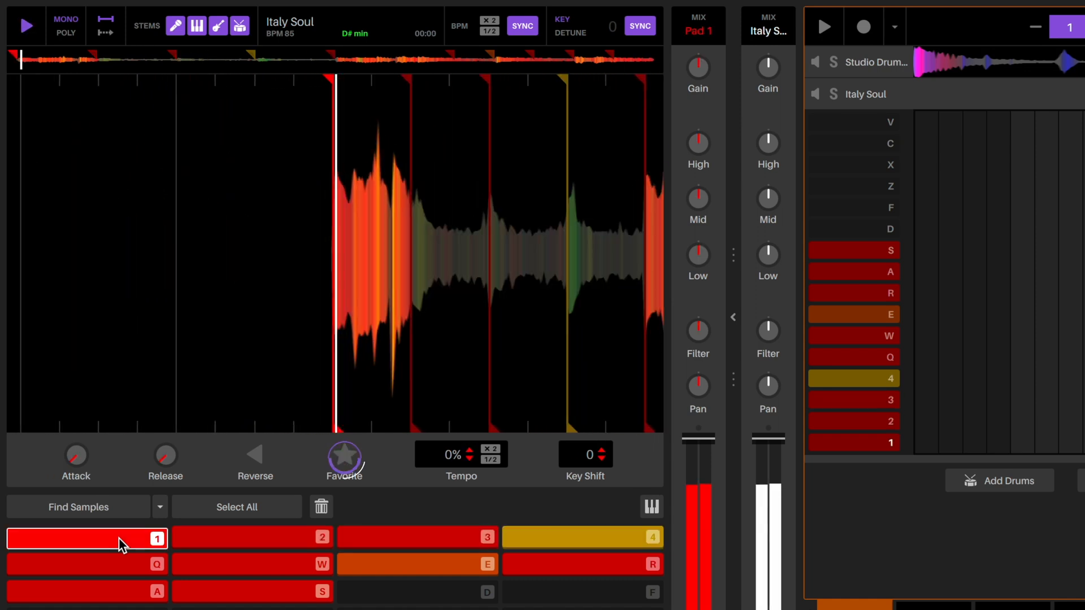
{"action": "left_click", "coordinate": [417, 537]}
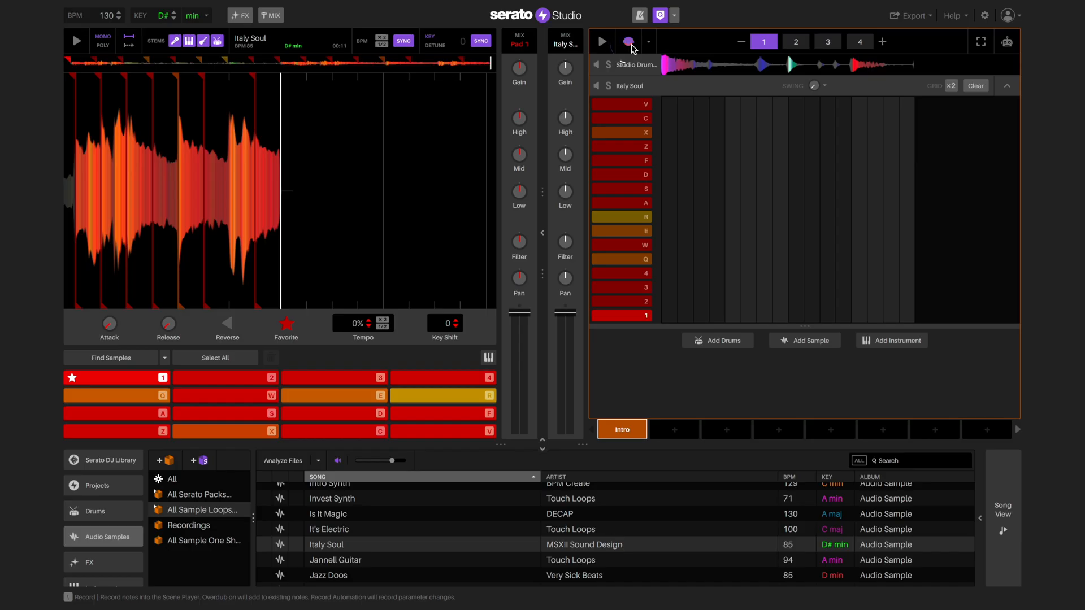
- Record a pad 1 note in the Scene Player and resize its length
{"action": "left_click", "coordinate": [626, 41]}
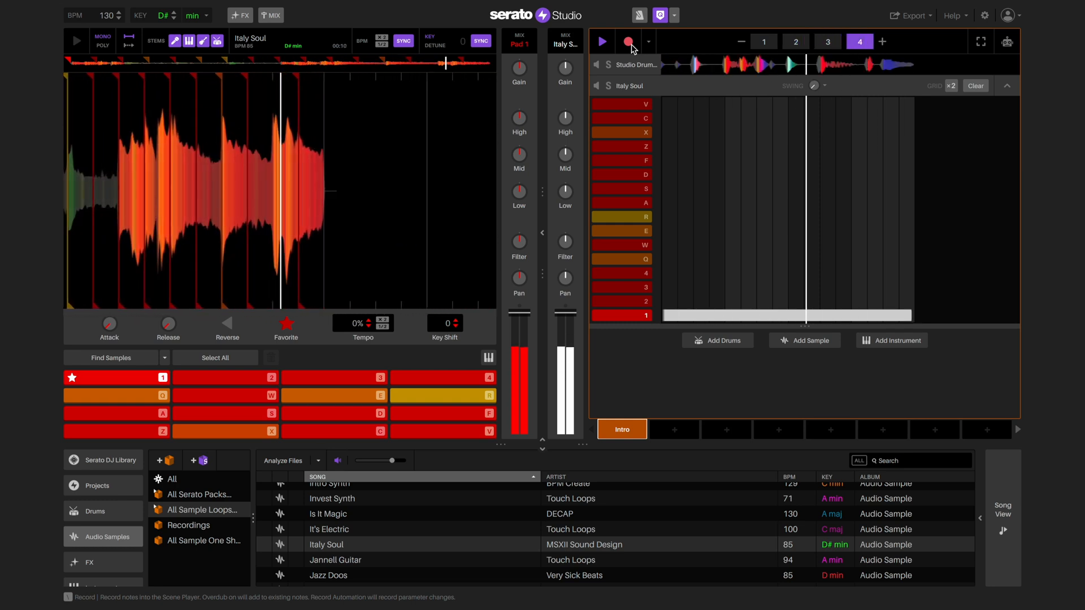
{"action": "left_click", "coordinate": [628, 41]}
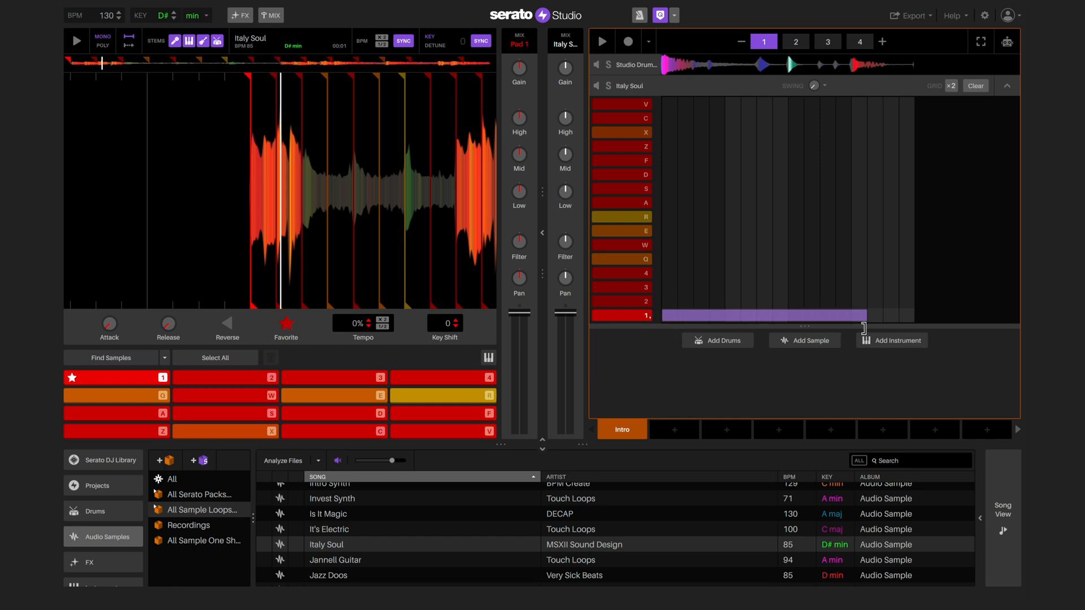
{"action": "left_click", "coordinate": [795, 41]}
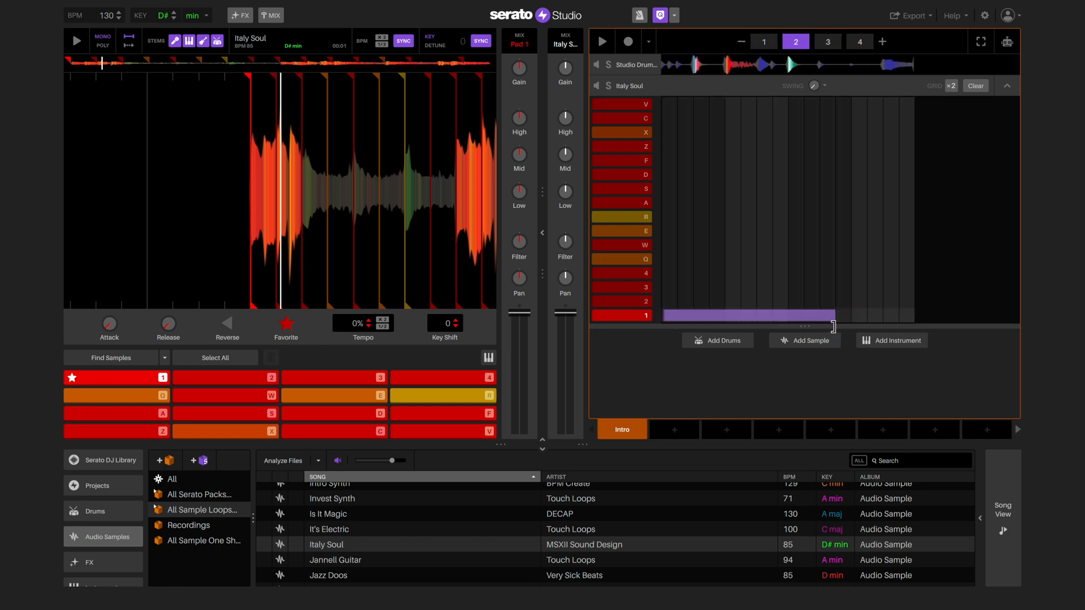
{"action": "left_click", "coordinate": [828, 42]}
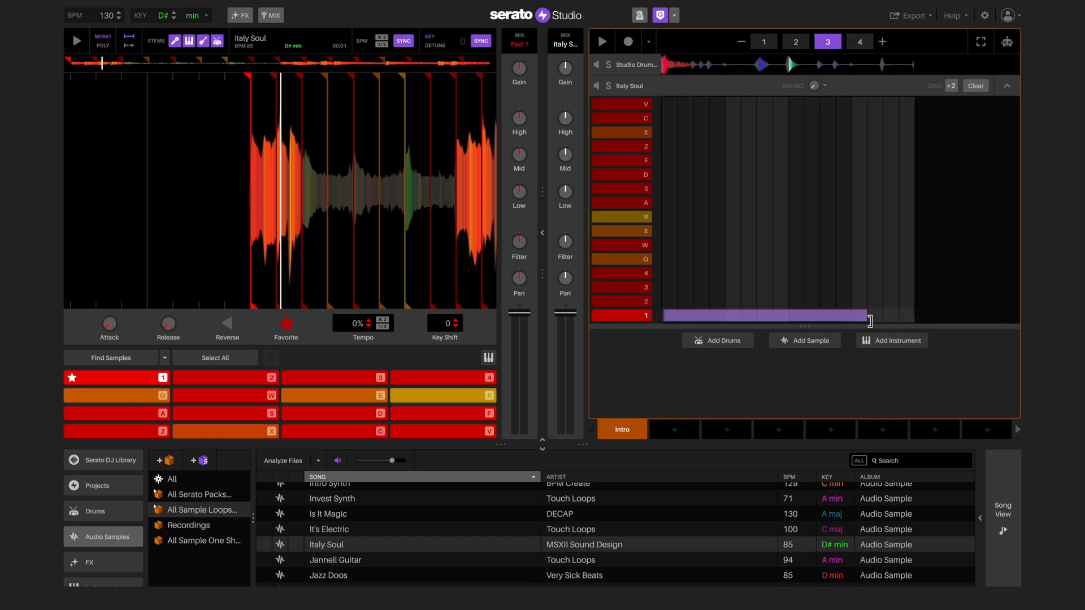
{"action": "left_click", "coordinate": [860, 41]}
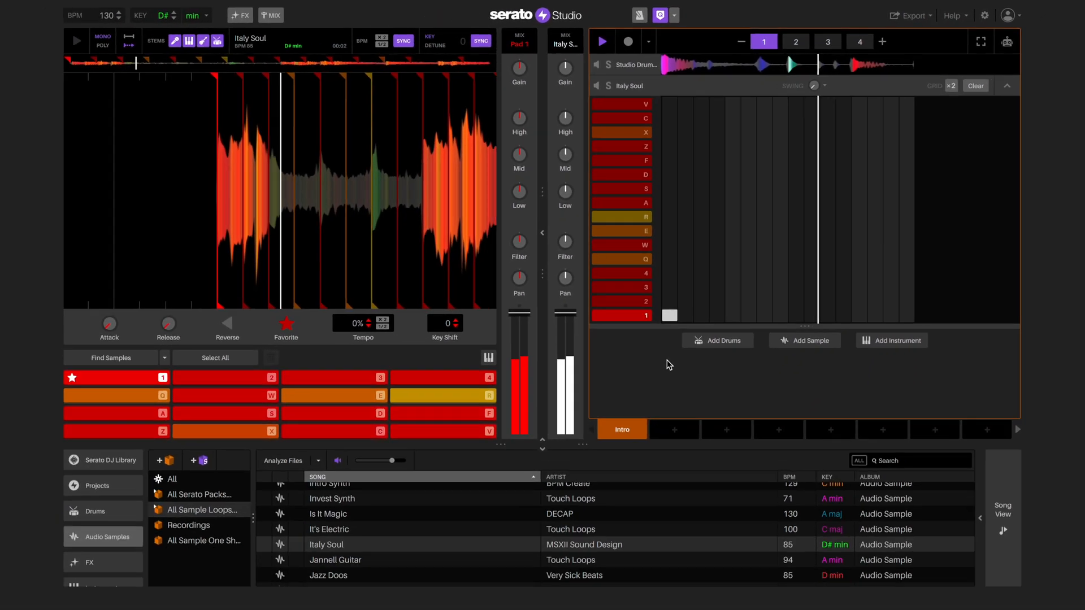
- Shorten the pad 1 note to one grid step and stop pattern playback
{"action": "left_click", "coordinate": [795, 41]}
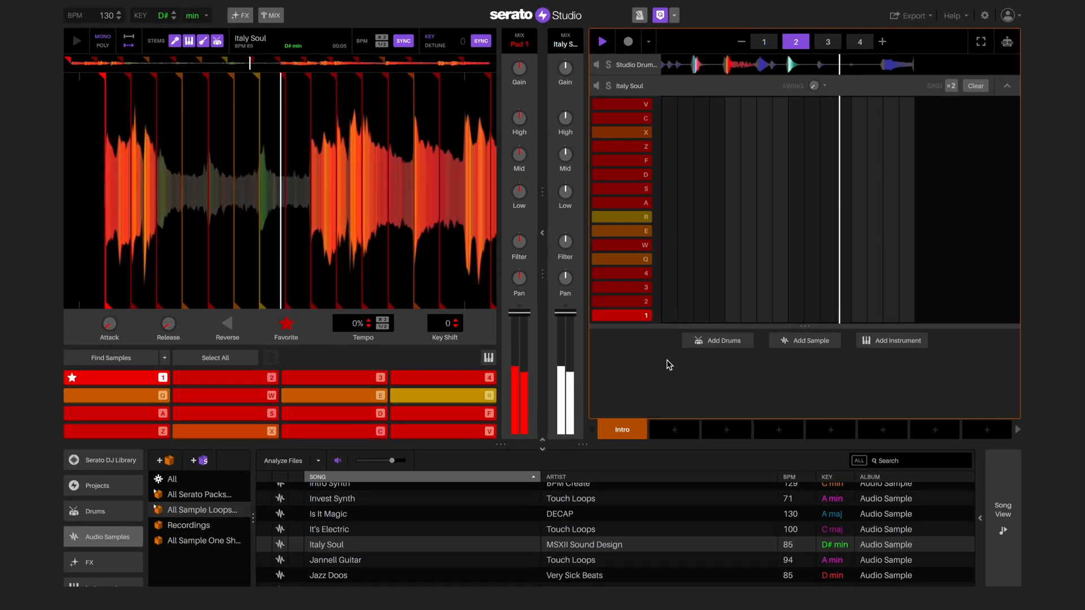
{"action": "left_click", "coordinate": [827, 41]}
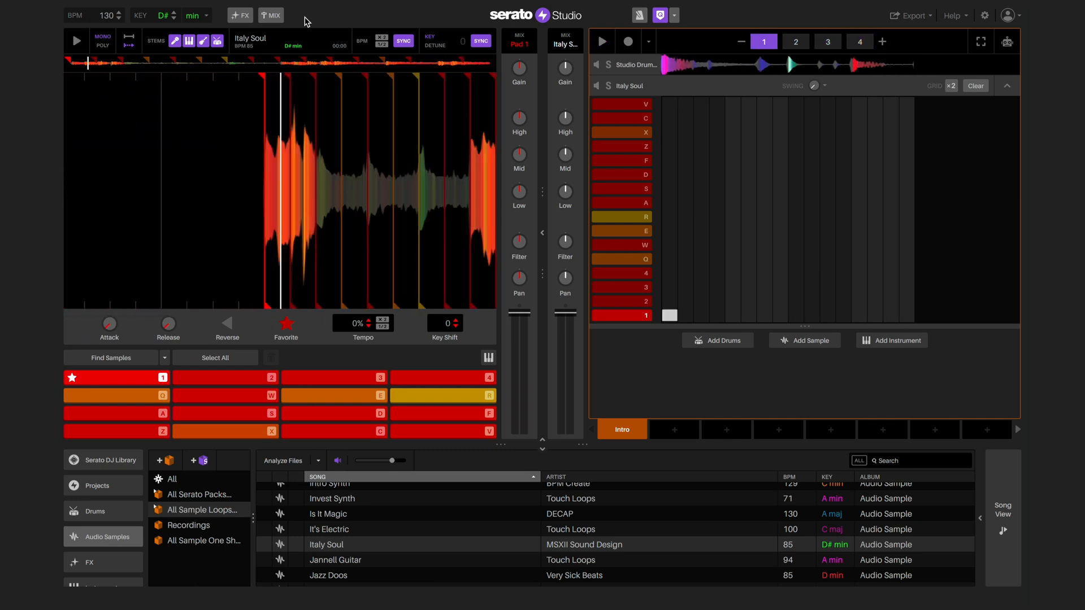
- Show the FX slots and browse the Italy Soul Flanger effect choices
{"action": "left_click", "coordinate": [239, 15]}
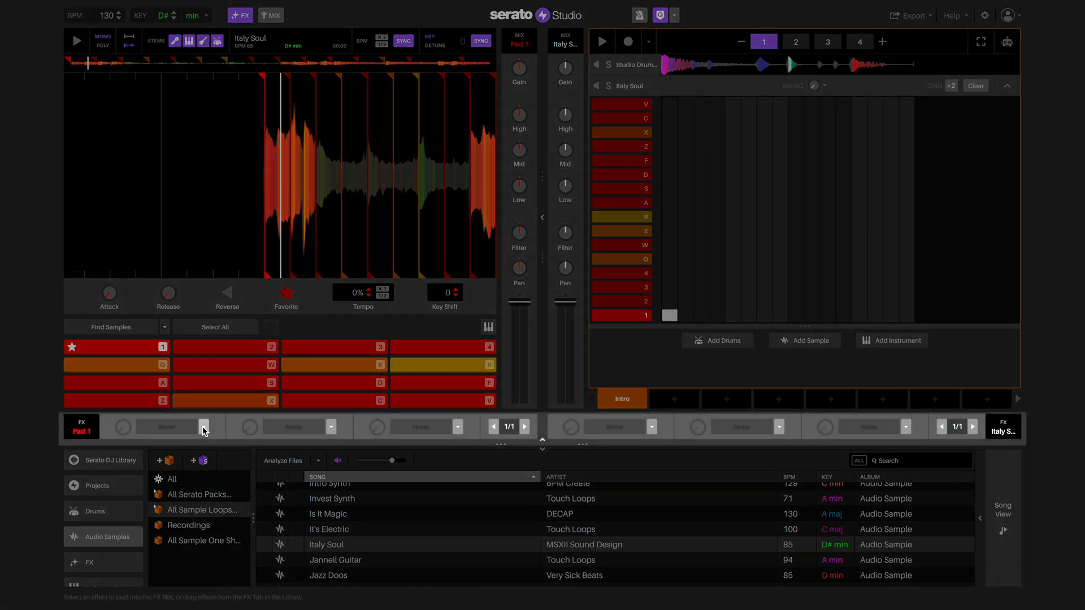
{"action": "left_click", "coordinate": [201, 426]}
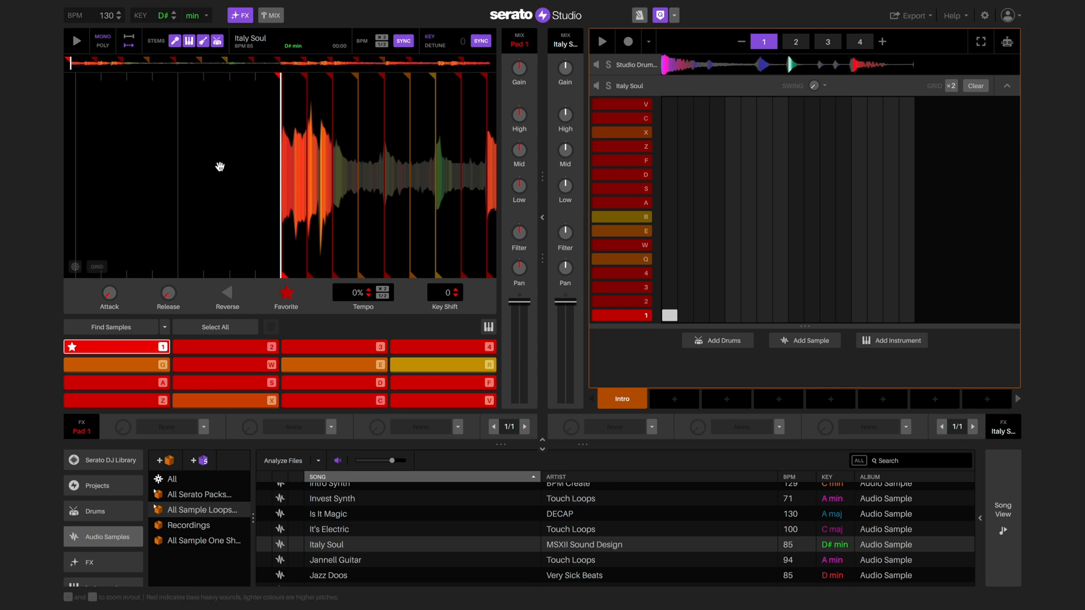
{"action": "left_click", "coordinate": [201, 426]}
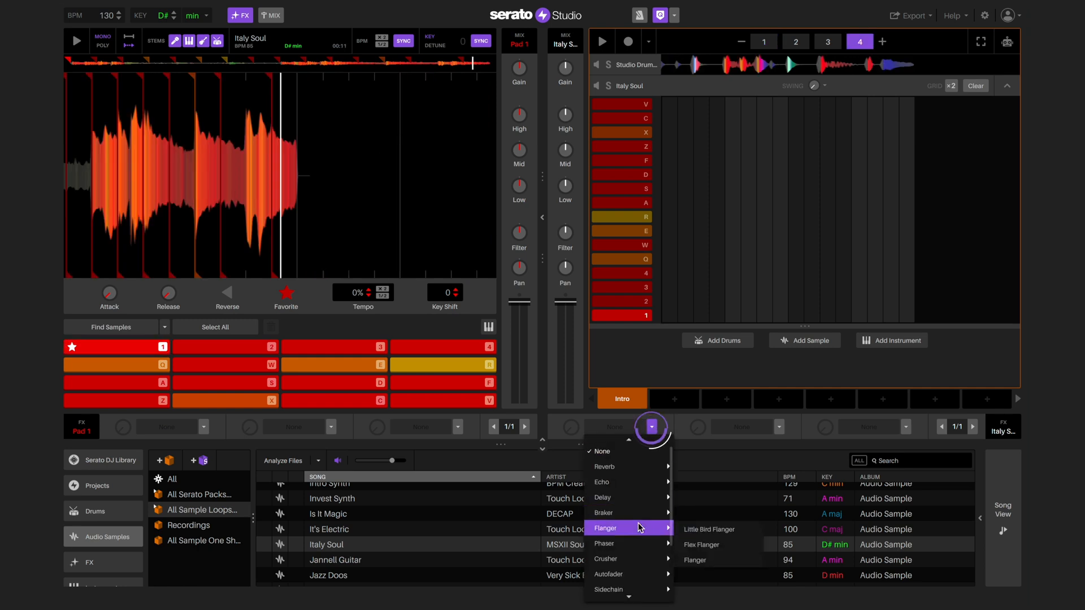
{"action": "mouse_move", "coordinate": [616, 522]}
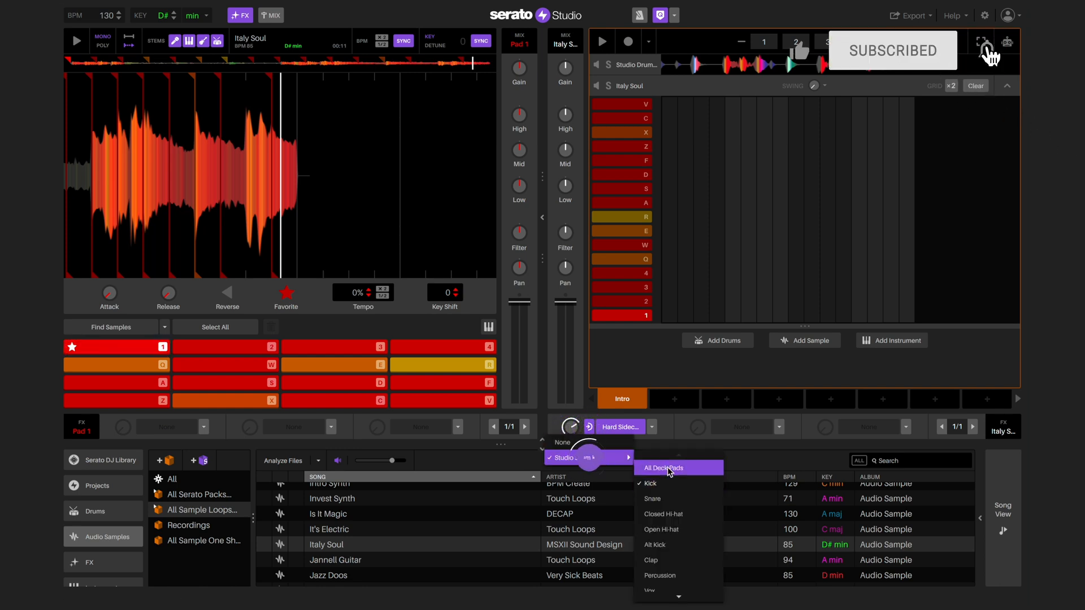
- Key the Italy Soul Hard Sidechain from Studio Drum Kit's All Deck Pads
{"action": "left_click", "coordinate": [679, 468]}
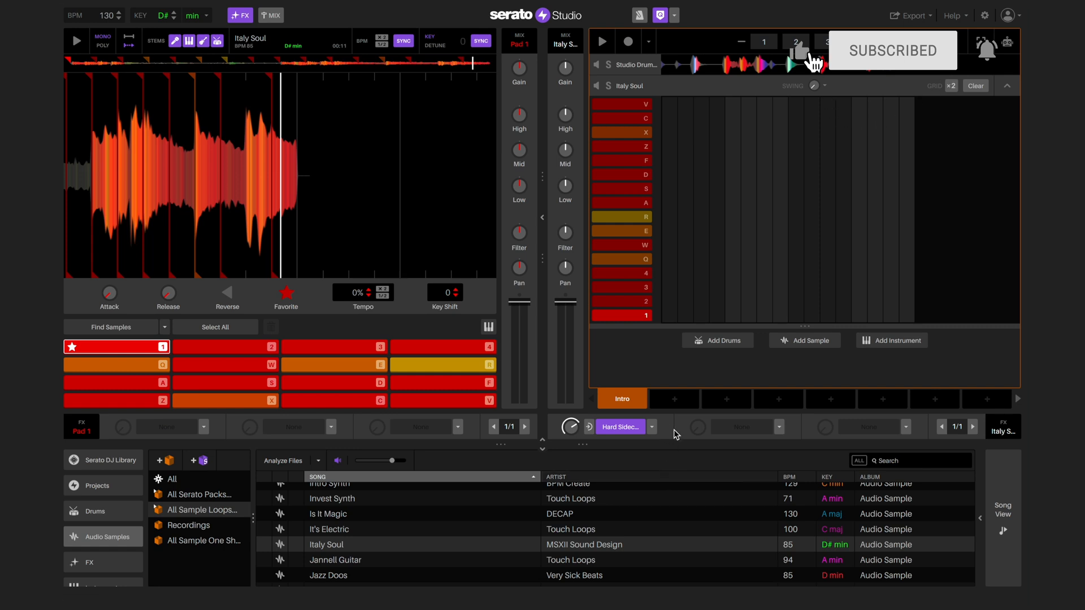